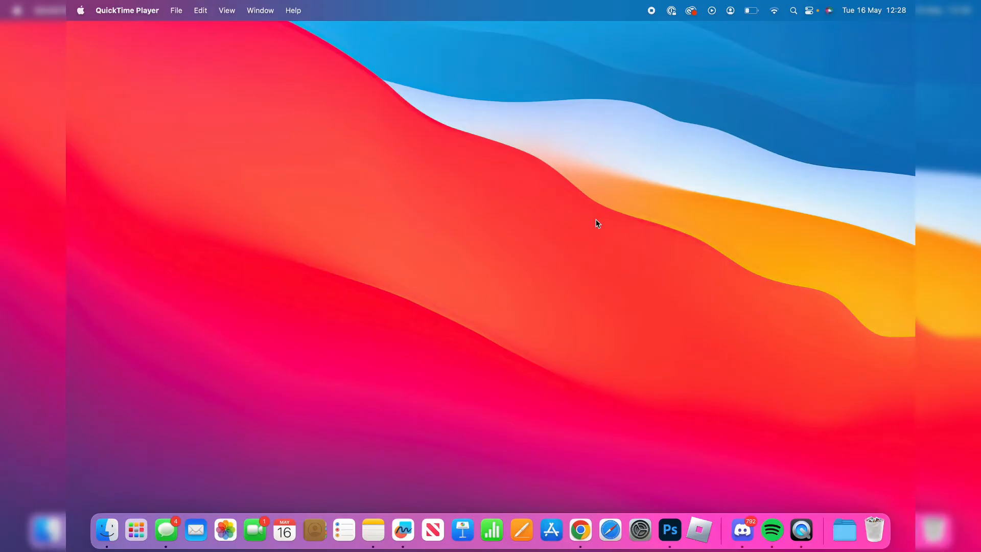
pyautogui.moveTo(723, 184)
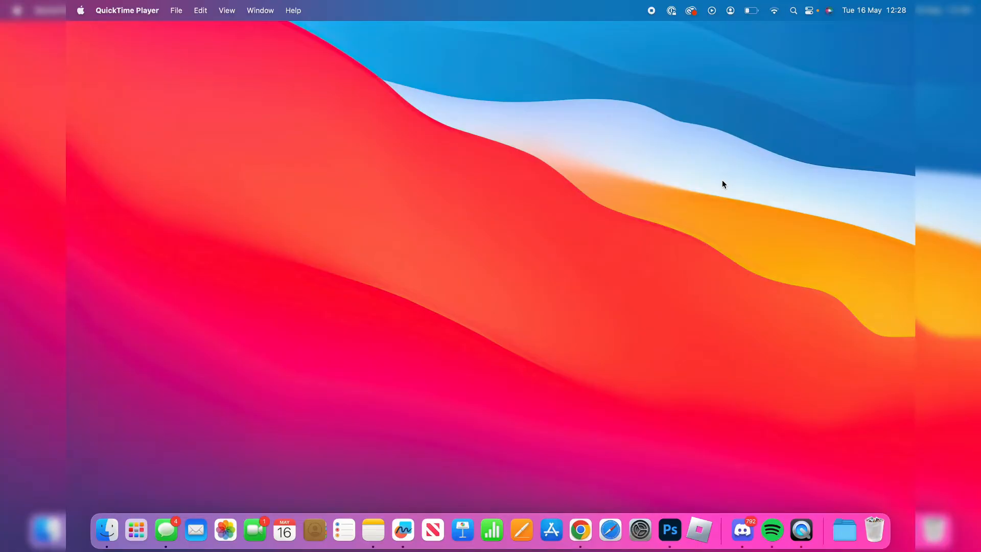
pyautogui.moveTo(106, 530)
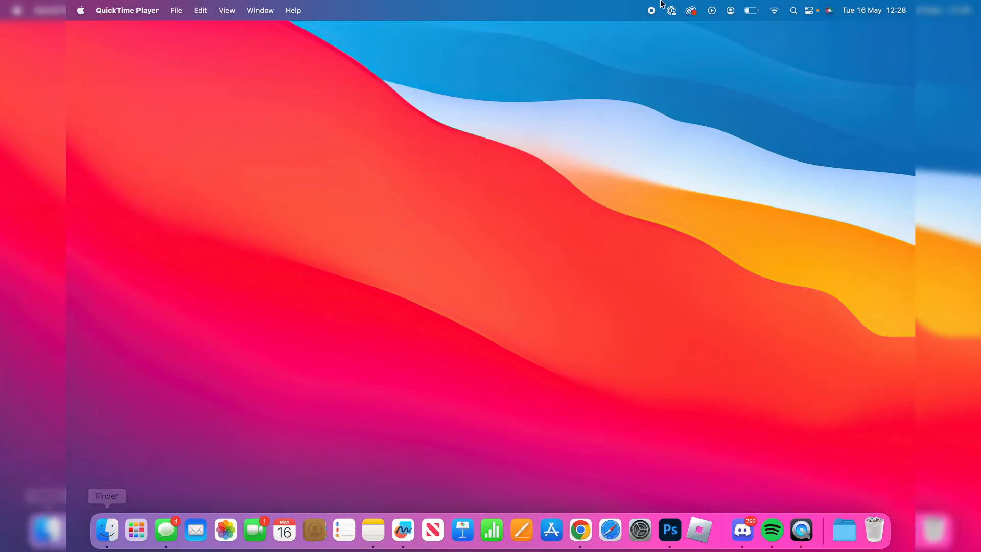
pyautogui.moveTo(794, 4)
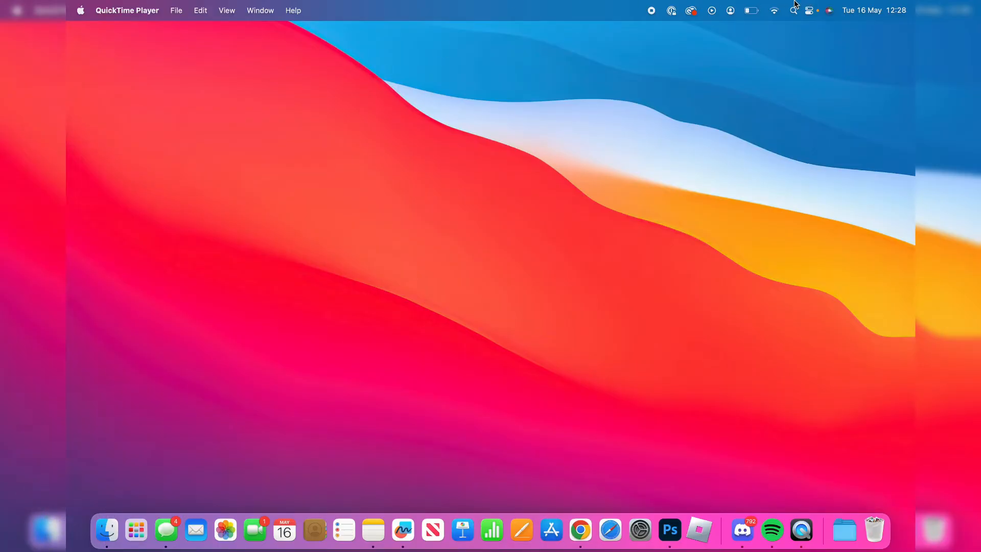
# Open a Finder window from the Dock and show the Applications folder
pyautogui.click(106, 530)
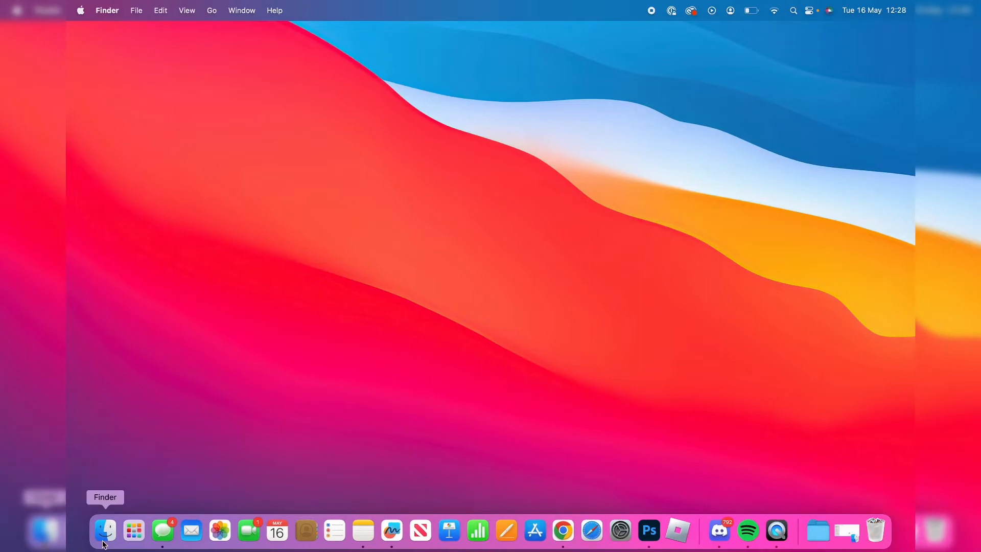
pyautogui.click(105, 530)
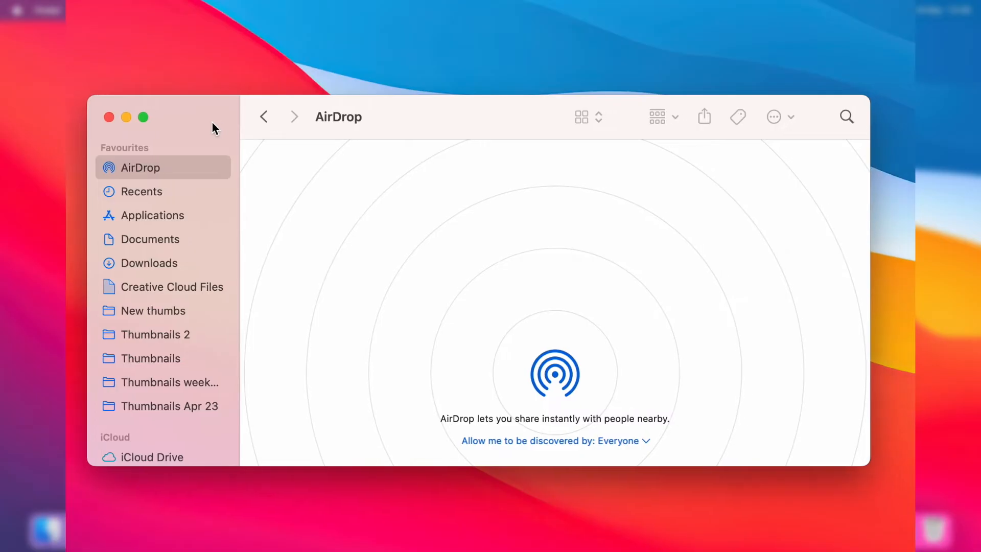
pyautogui.moveTo(156, 279)
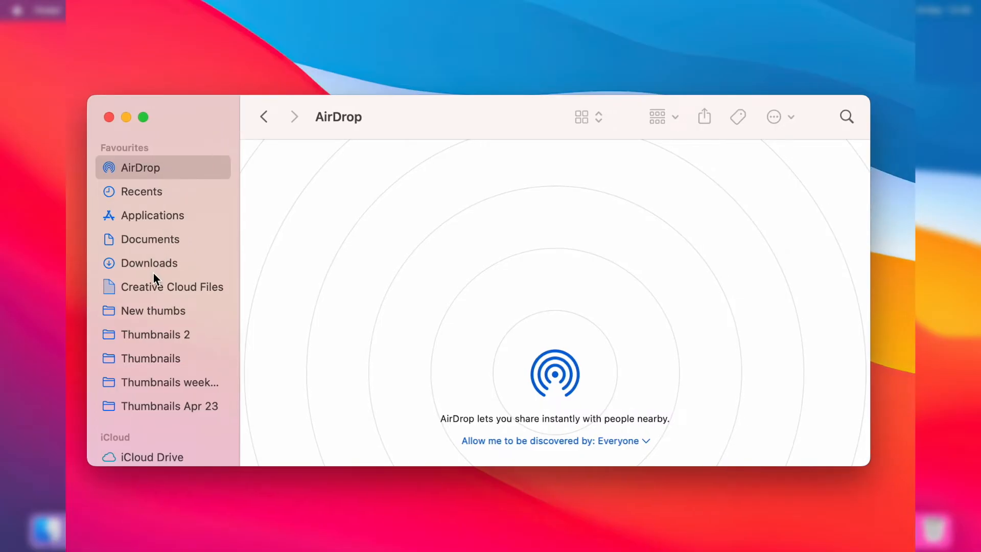
pyautogui.click(151, 214)
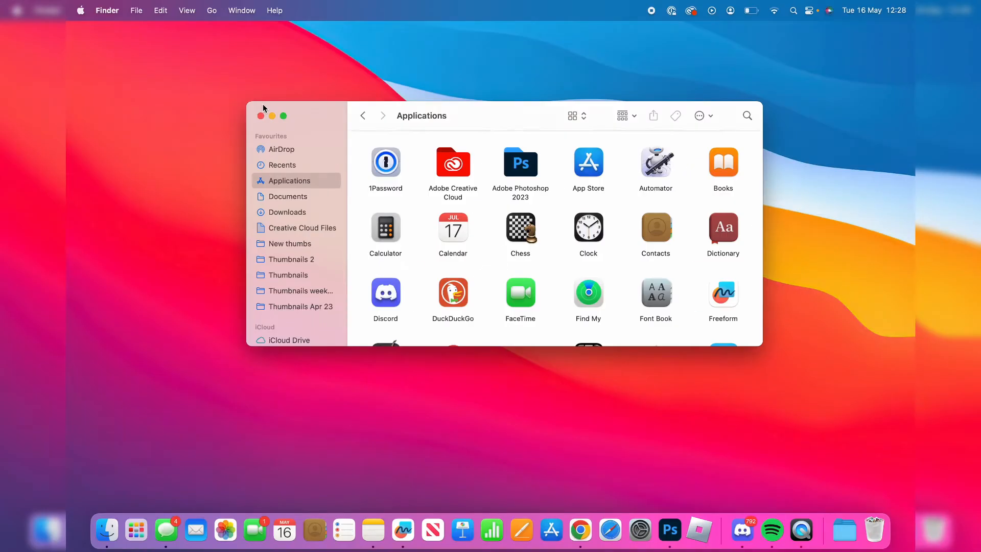
pyautogui.moveTo(307, 212)
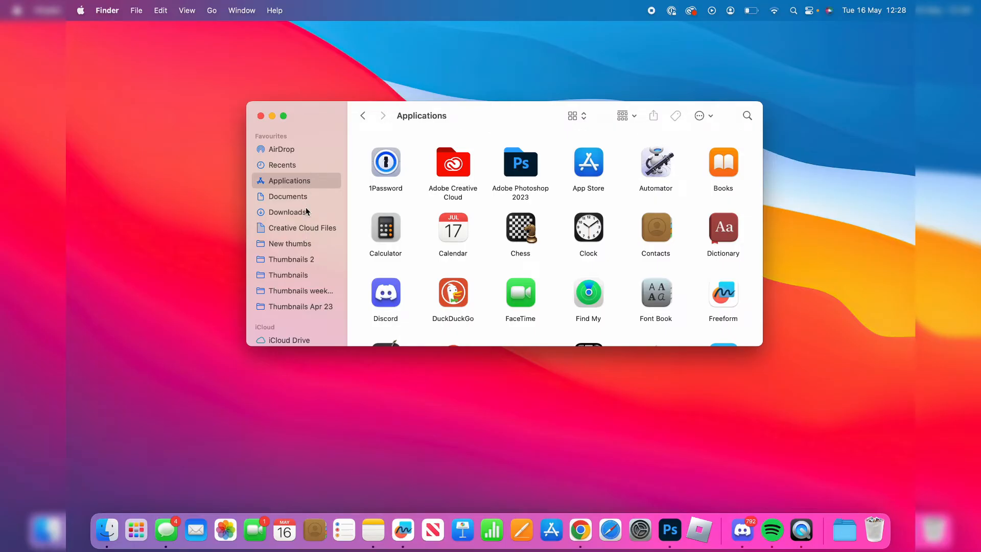
pyautogui.moveTo(305, 231)
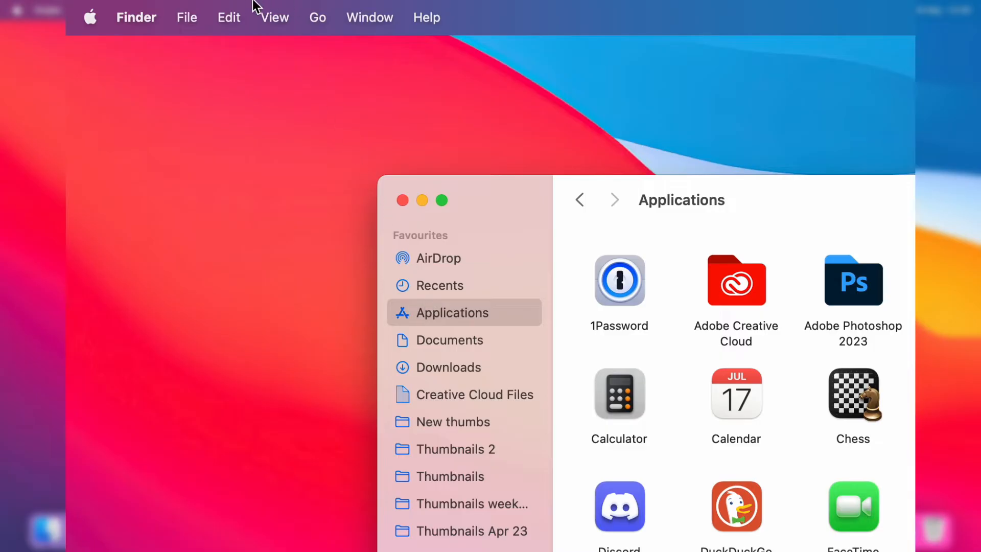
pyautogui.click(317, 17)
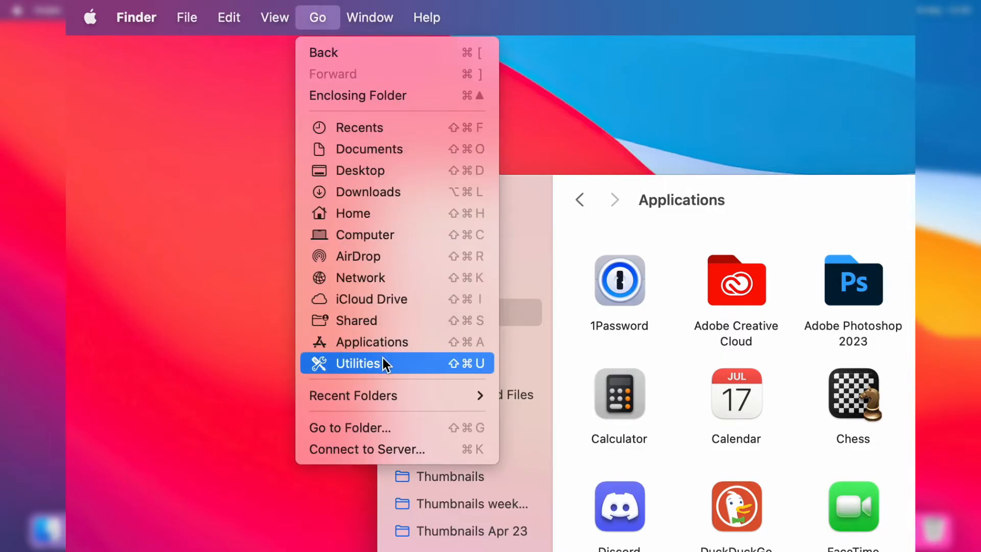
pyautogui.moveTo(511, 313)
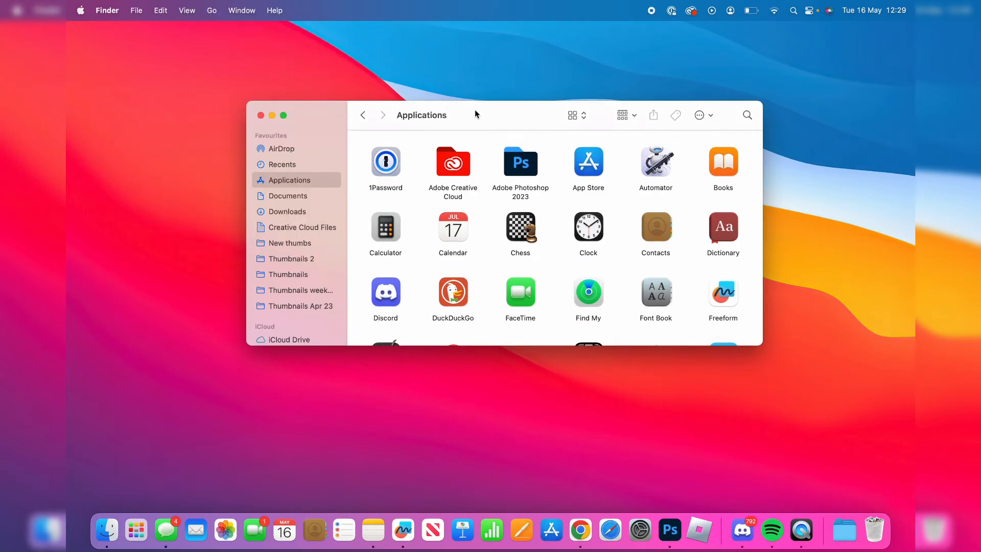
# Select Google Chrome in Applications and drag it to the desktop's top-right corner
pyautogui.scroll(-3)
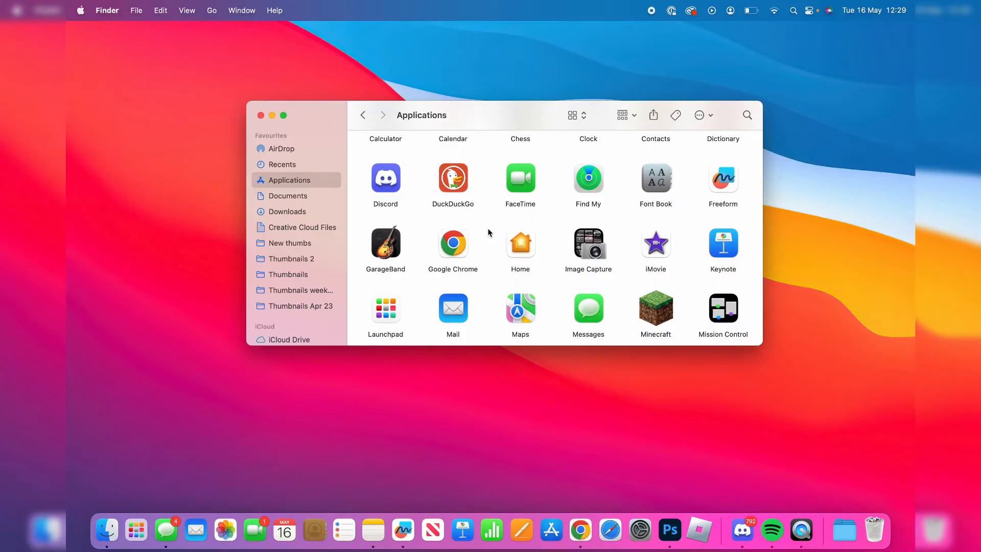
pyautogui.scroll(-3)
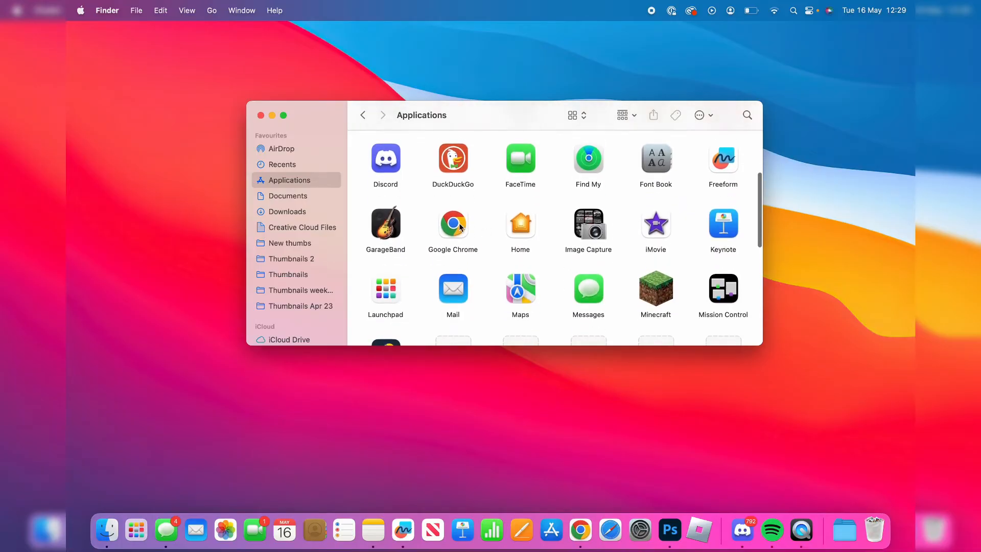
pyautogui.click(452, 223)
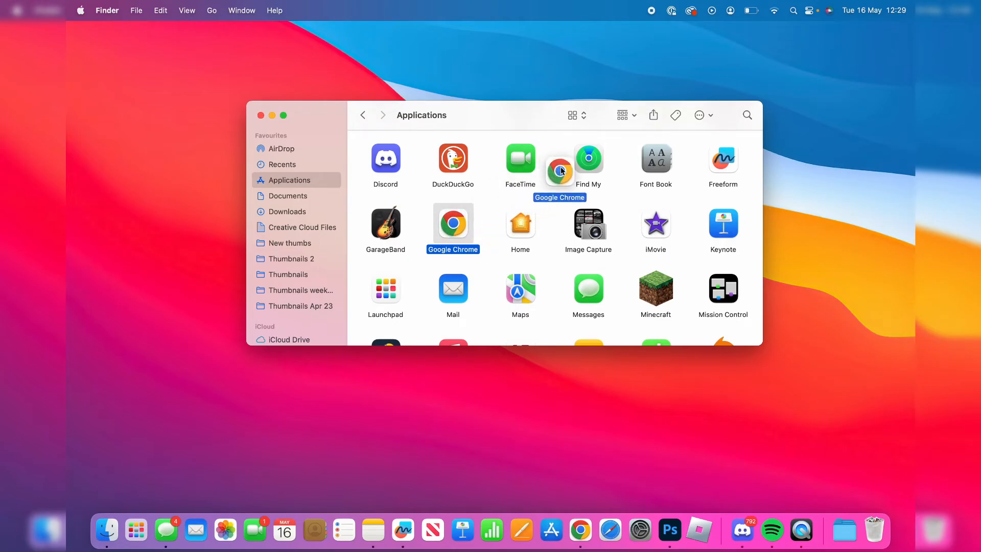
pyautogui.moveTo(560, 158); pyautogui.dragTo(869, 53)
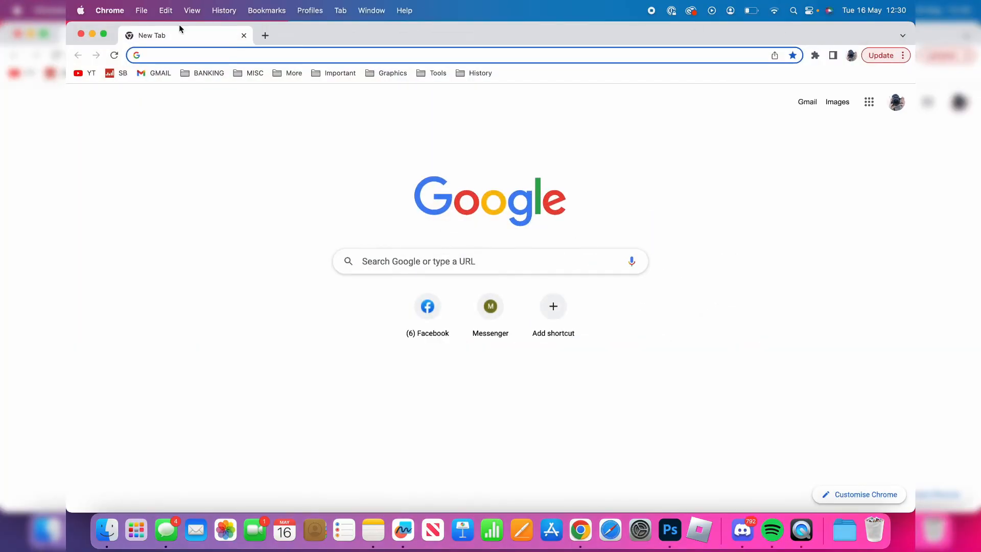
pyautogui.moveTo(80, 33)
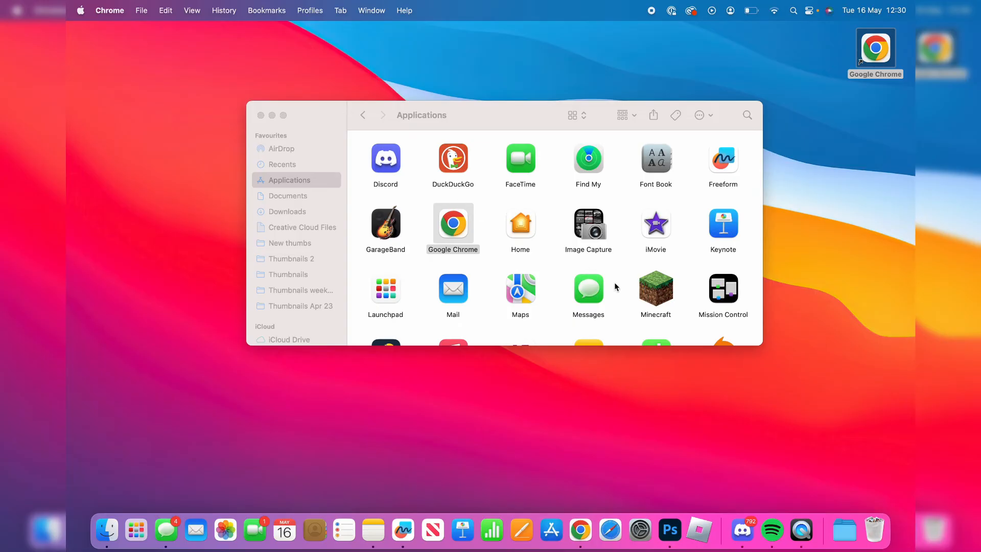
# Scroll the Applications folder to Numbers and close the Finder window
pyautogui.scroll(-3)
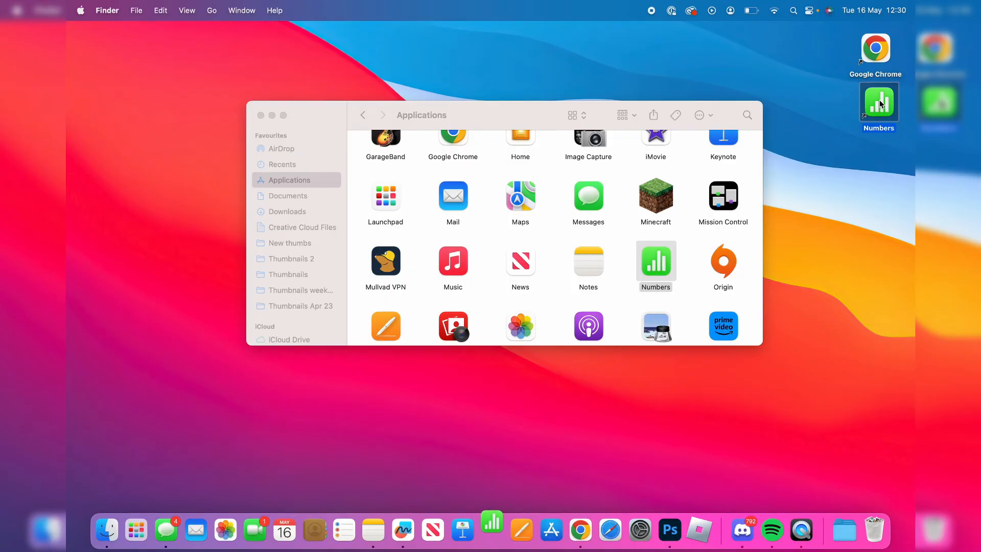
pyautogui.click(261, 115)
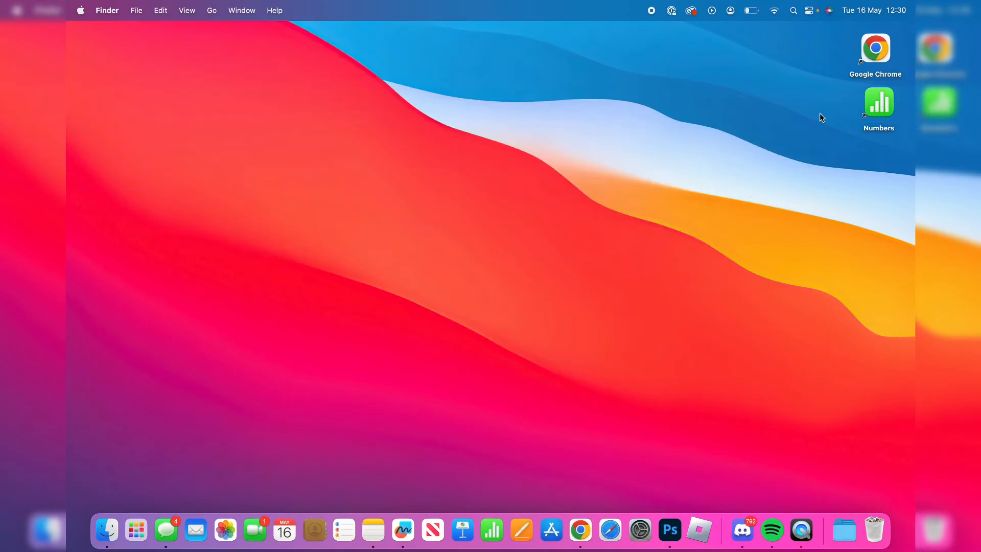
pyautogui.moveTo(776, 82)
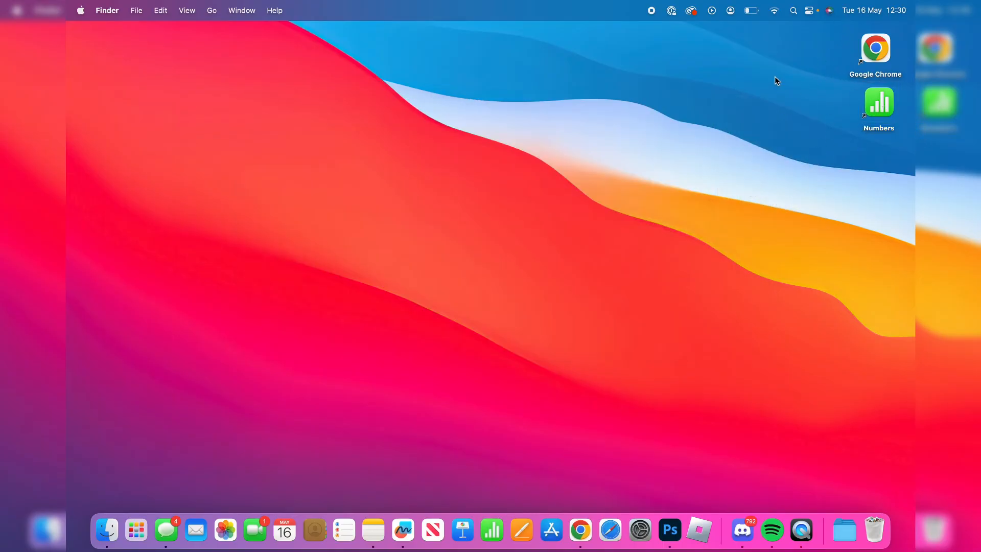